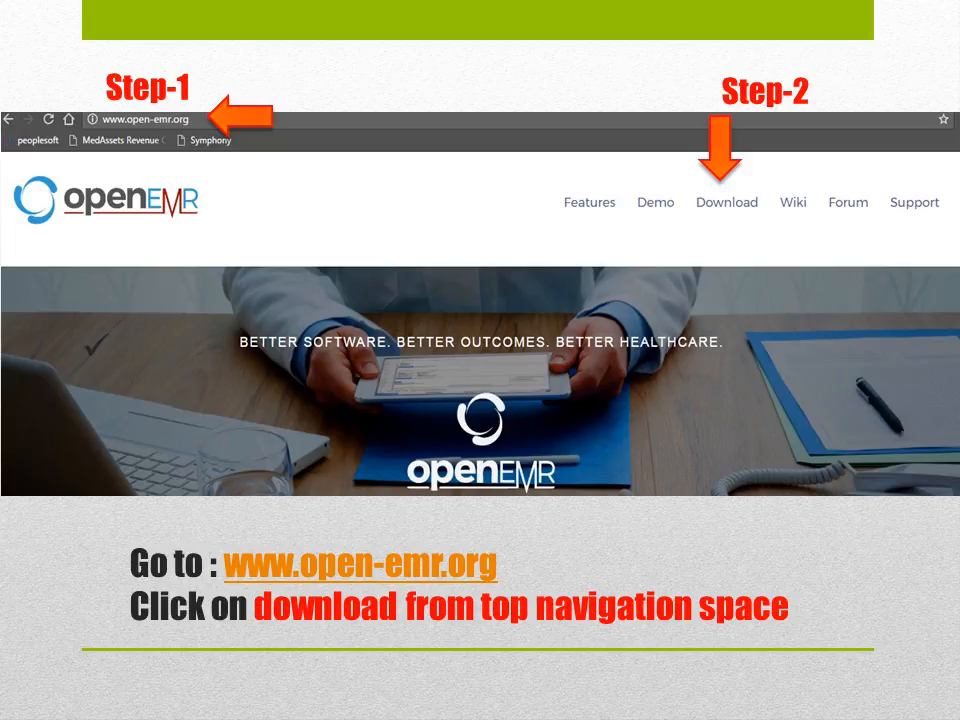
Step: Advance to the slide on downloading the OpenEMR 4.1.1 appliance zip
click(726, 202)
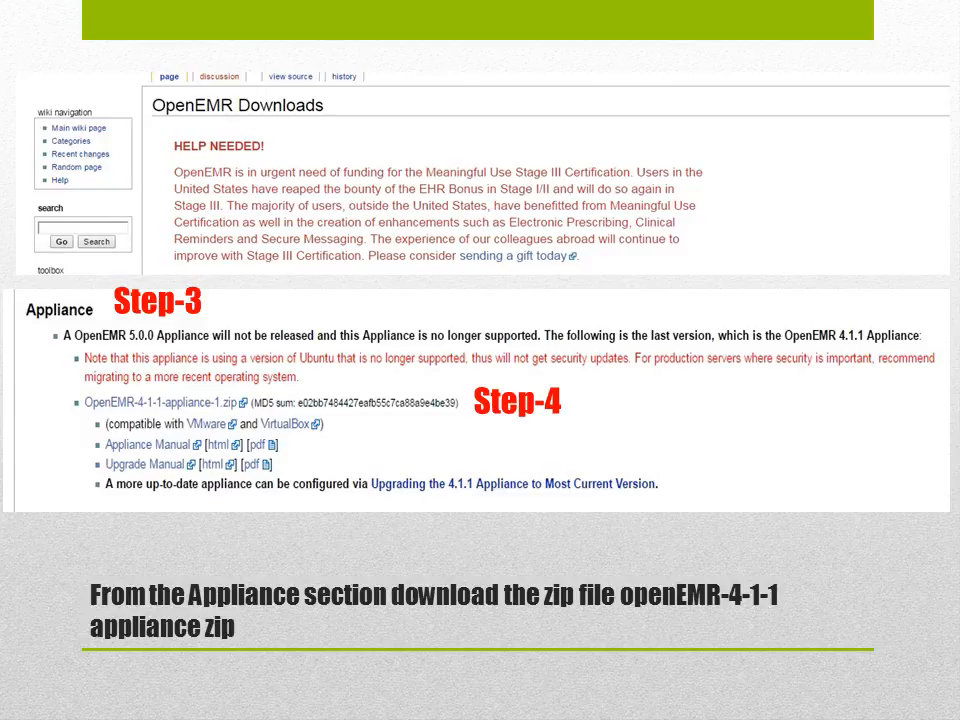
click(172, 404)
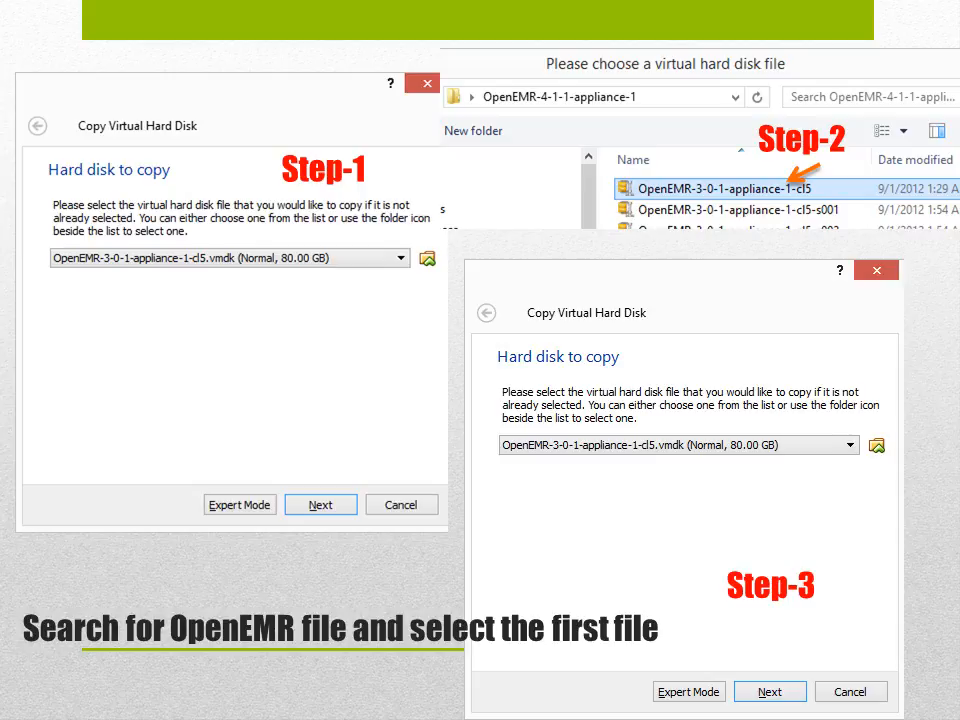
Step: Advance past the slide on choosing the first OpenEMR virtual hard disk file
click(320, 504)
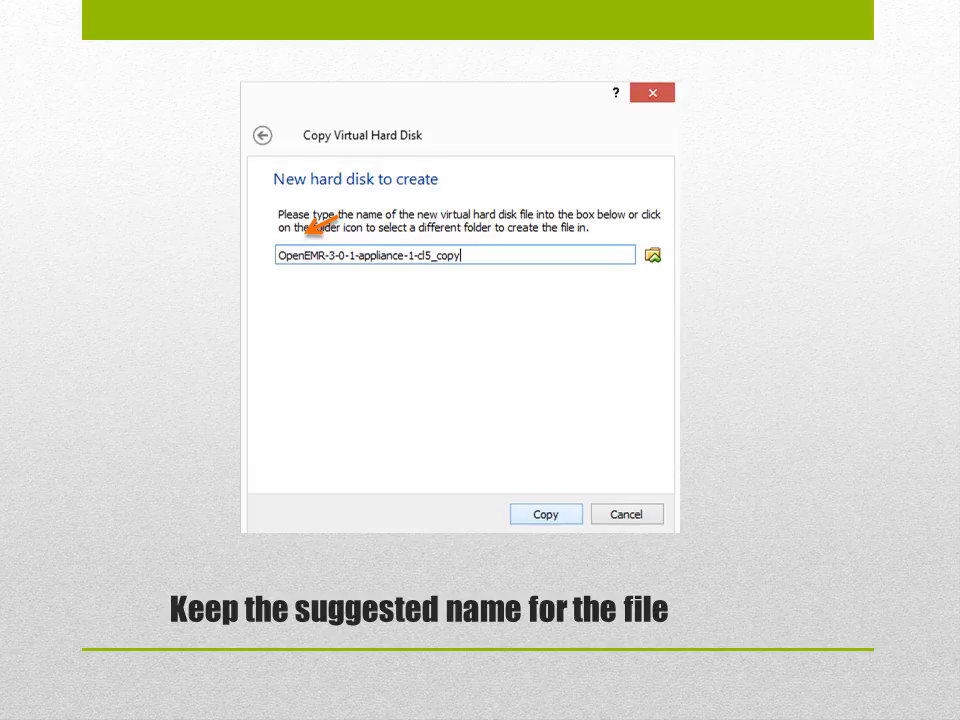
Step: Advance past the slide on keeping the suggested hard disk file name
click(544, 512)
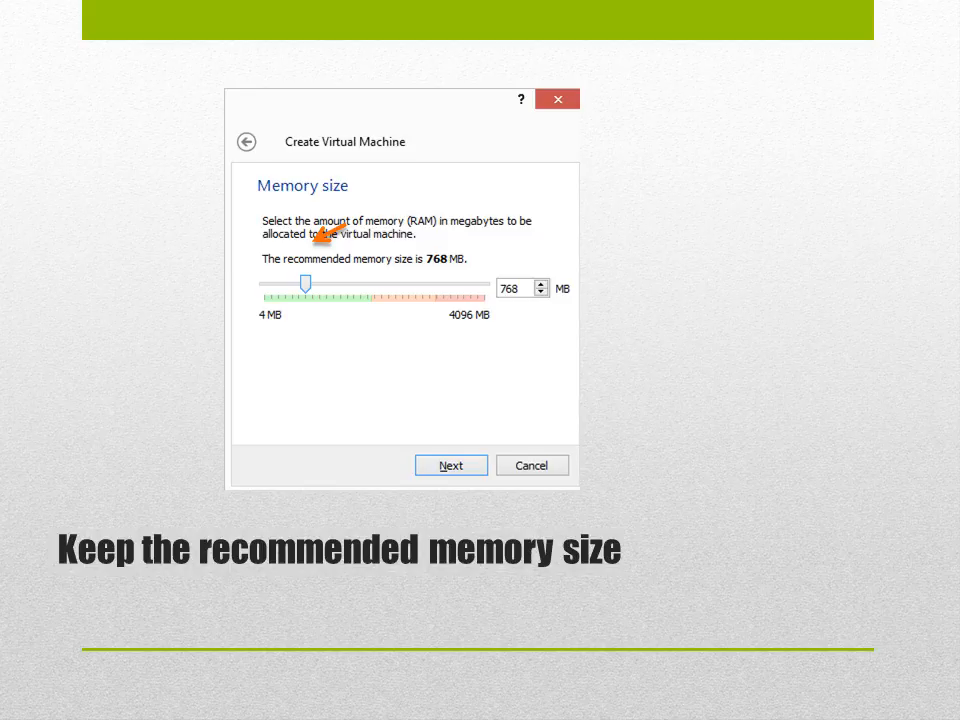
Step: Advance from the recommended memory size slide to the Host-only Adapter slide
click(450, 464)
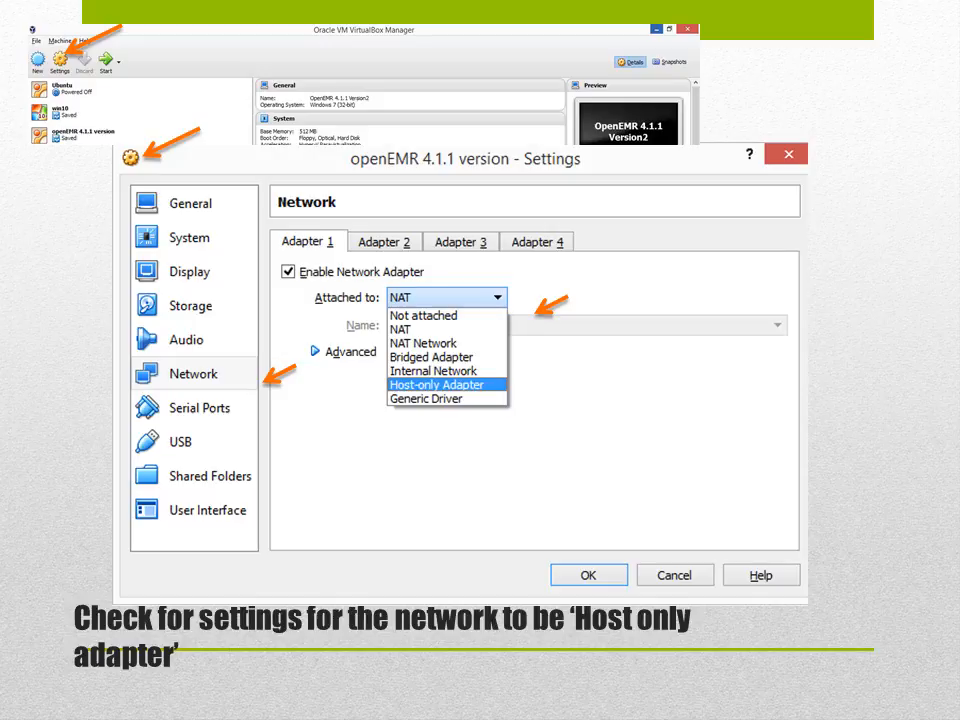
Step: Advance to the 'Start Machine - Hit the green arrow' slide
click(118, 88)
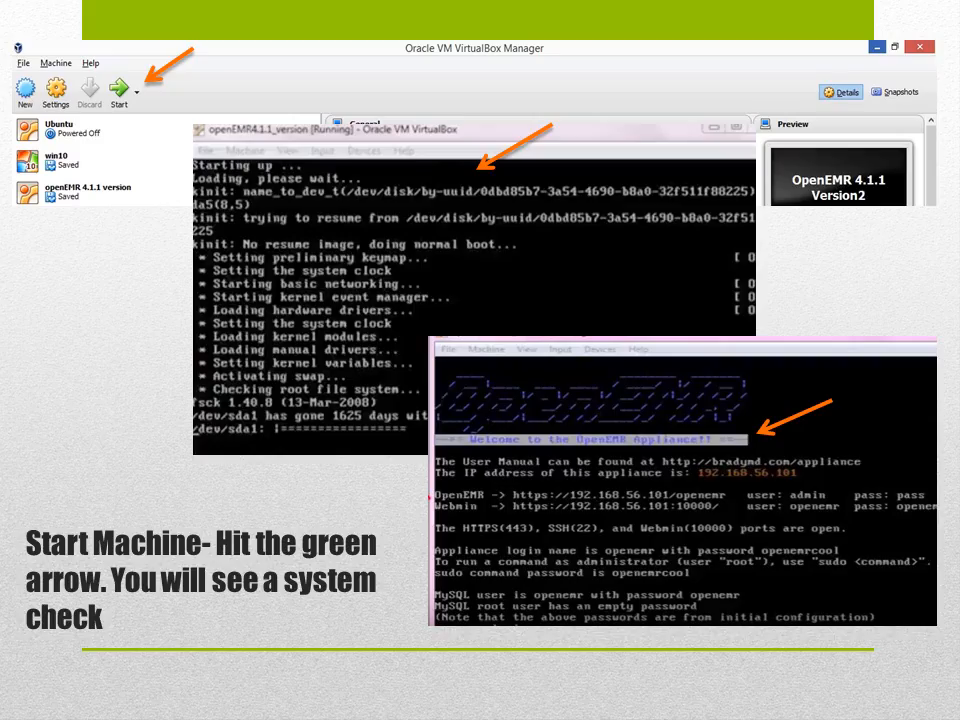